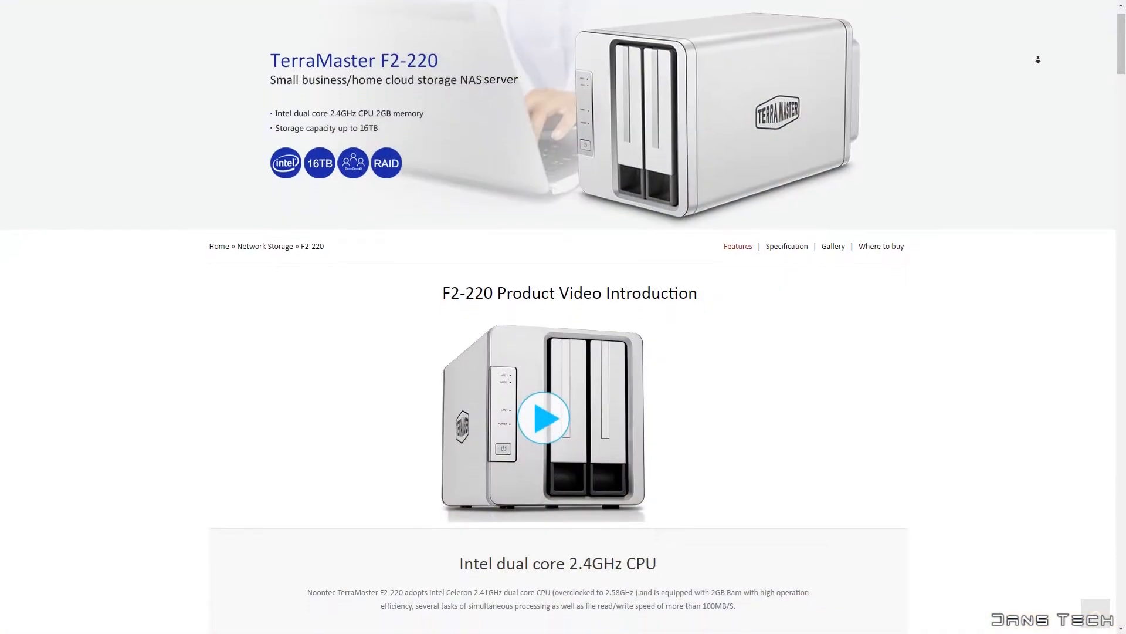
Scroll through the Quick Installation Guide and select the F2-220 model.
{"action": "scroll", "scroll_direction": "down", "scroll_amount": 3}
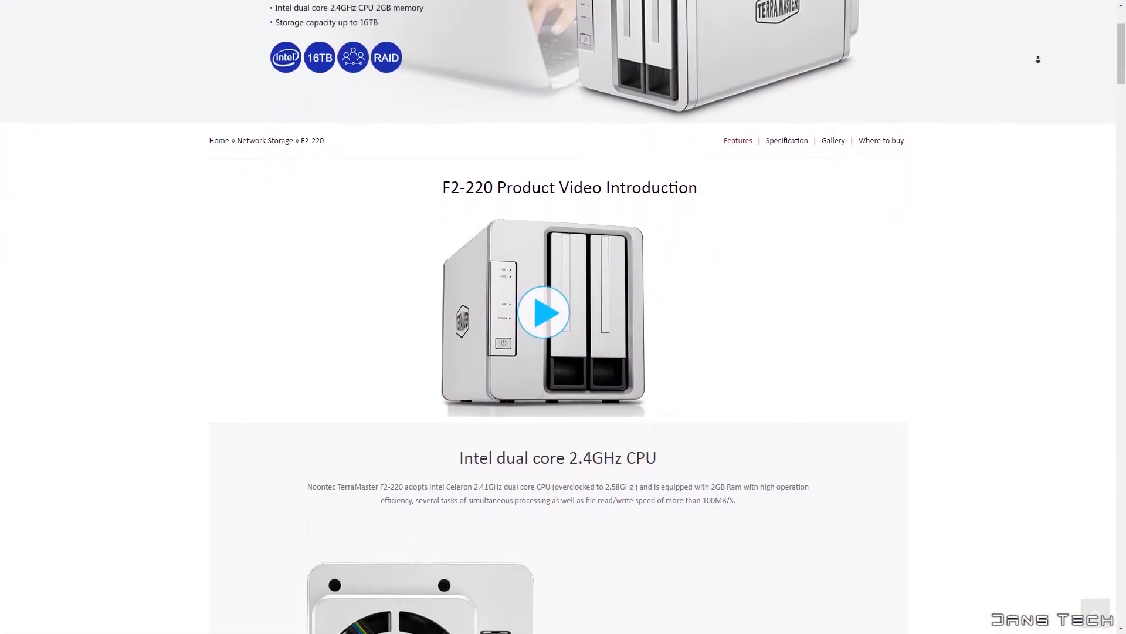
{"action": "left_click", "coordinate": [786, 268]}
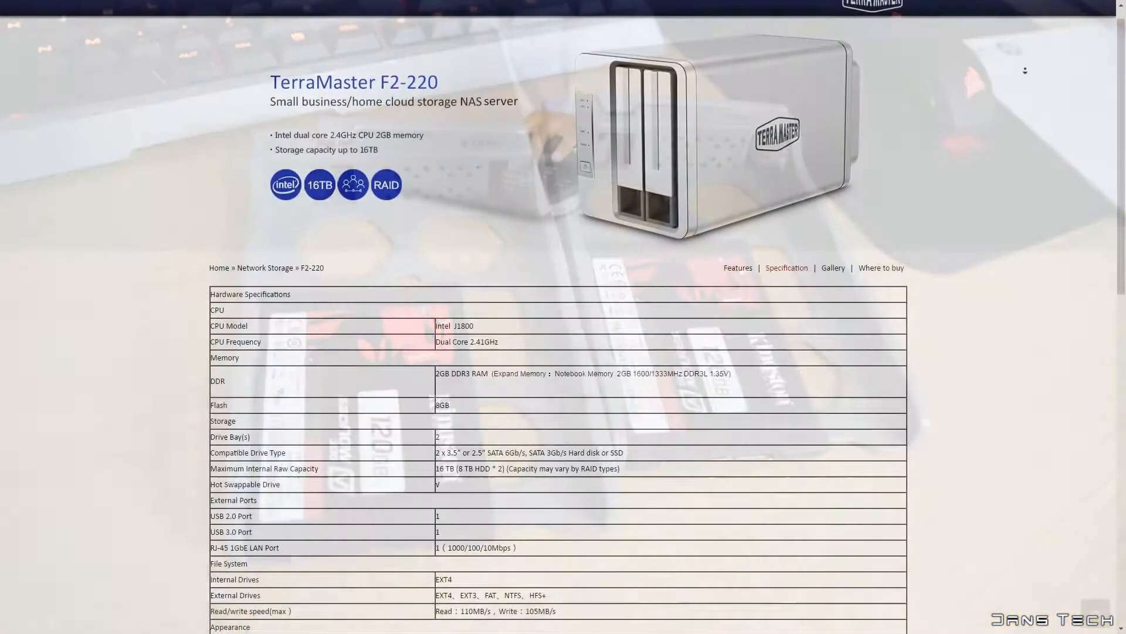
{"action": "scroll", "scroll_direction": "down", "scroll_amount": 3}
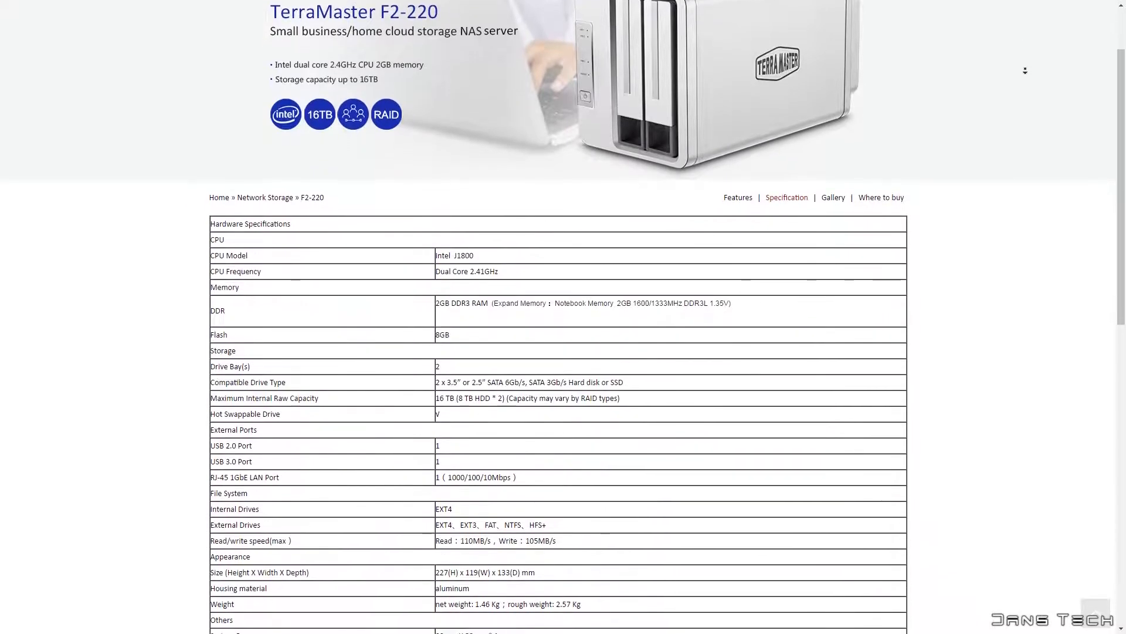
{"action": "scroll", "scroll_direction": "down", "scroll_amount": 3}
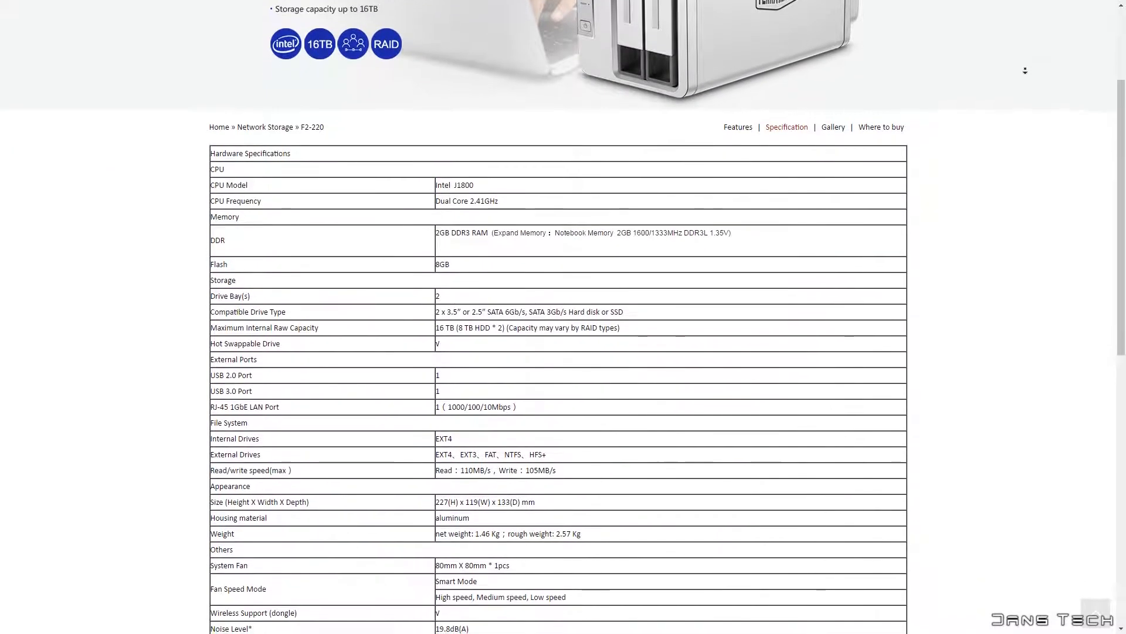
{"action": "scroll", "scroll_direction": "down", "scroll_amount": 3}
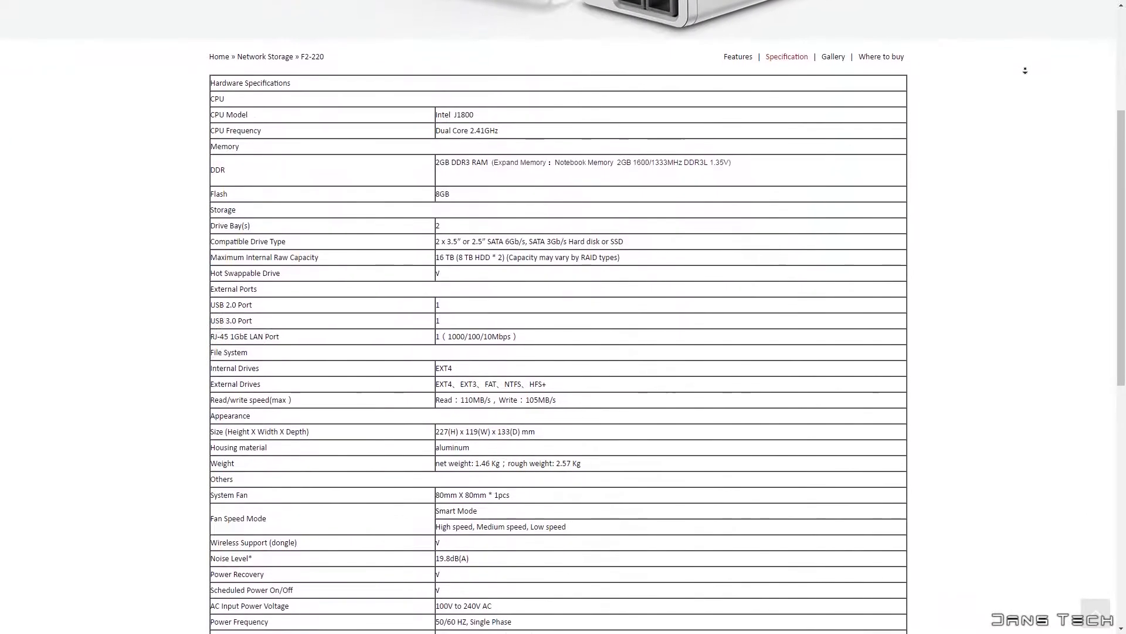
{"action": "scroll", "scroll_direction": "down", "scroll_amount": 3}
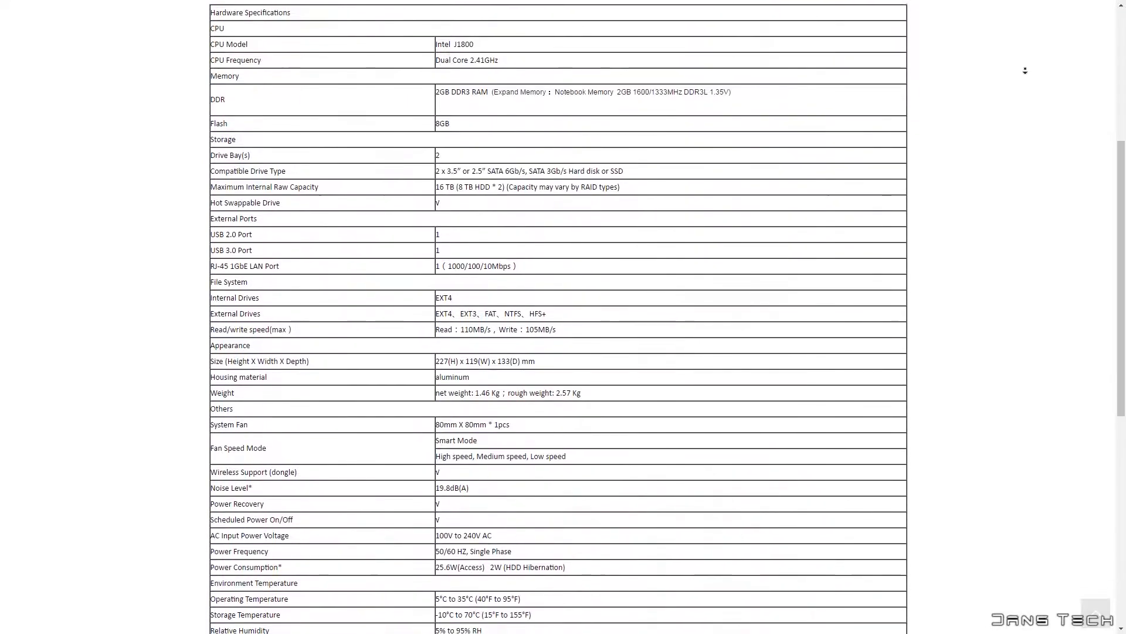
{"action": "scroll", "scroll_direction": "down", "scroll_amount": 3}
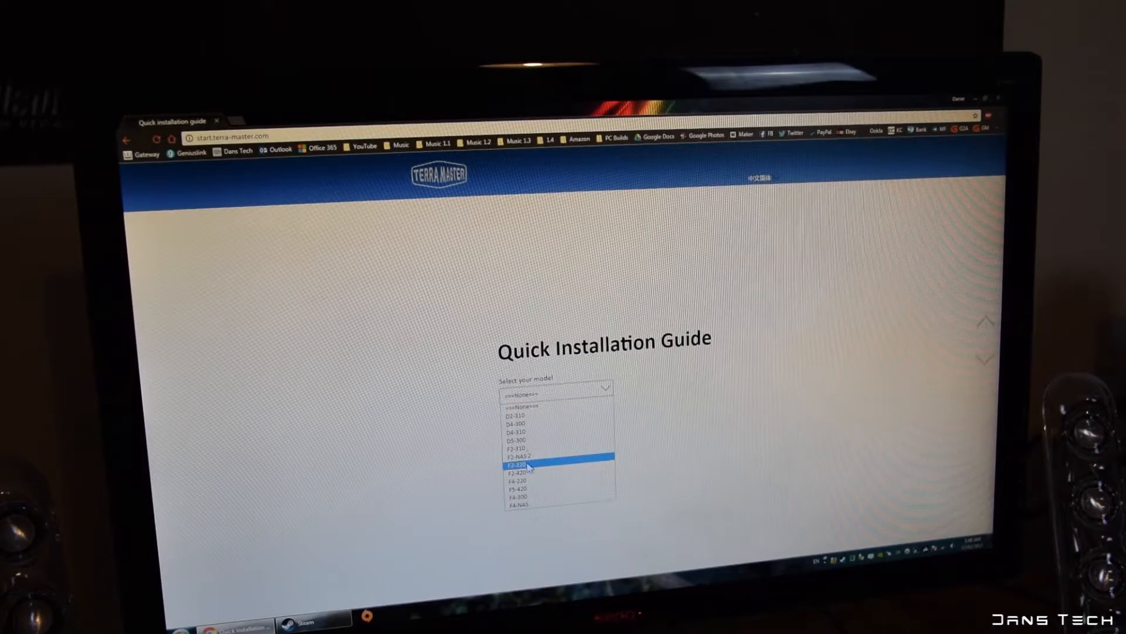
{"action": "left_click", "coordinate": [530, 466]}
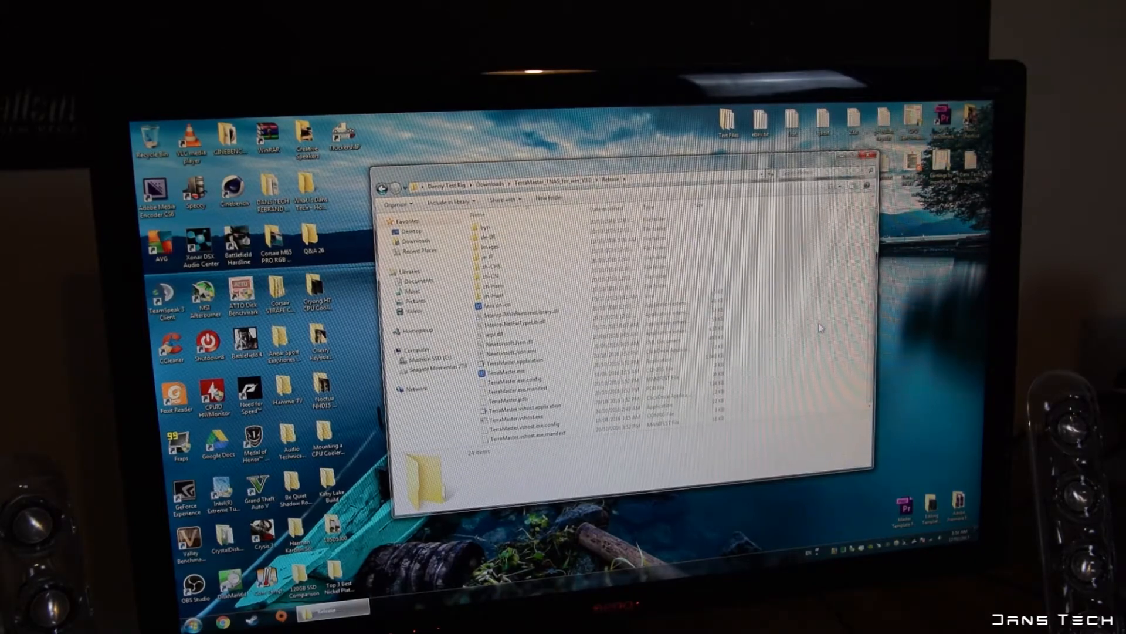
Launch TerraMaster.exe and log in to the detected TNAS device.
{"action": "double_click", "coordinate": [512, 360]}
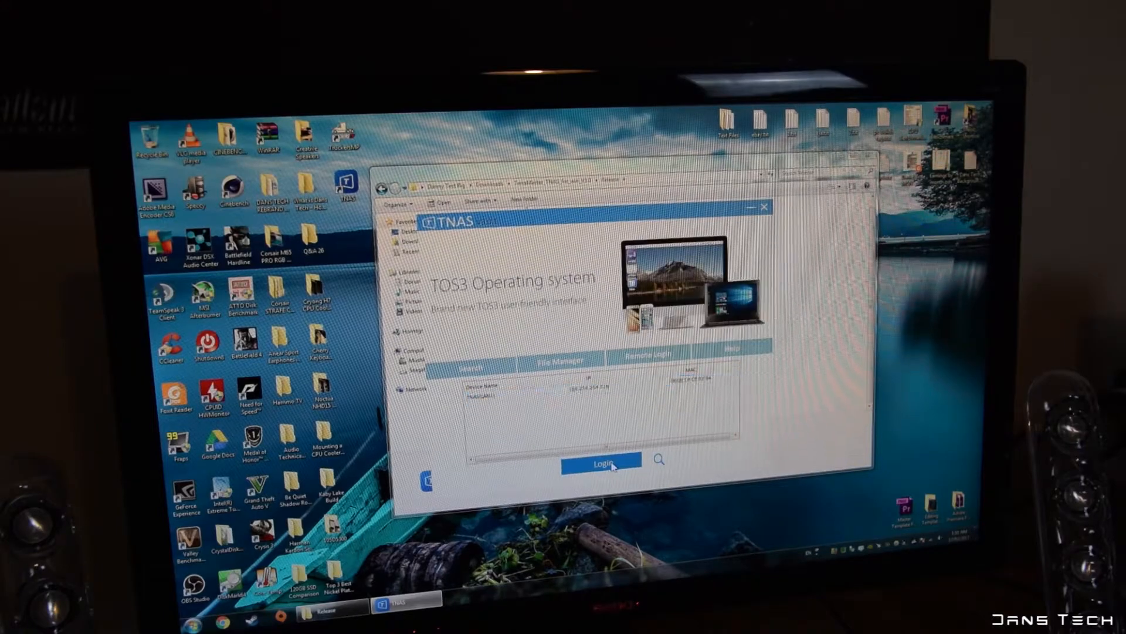
{"action": "left_click", "coordinate": [601, 461]}
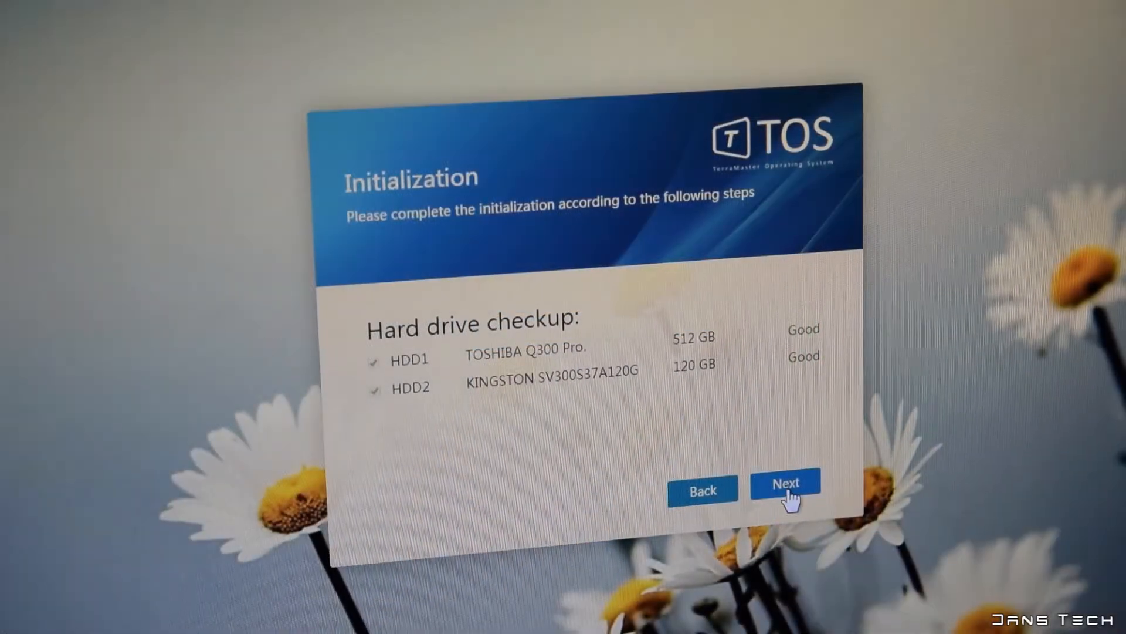
Pass the hard drive checkup and confirm creating a RAID 1 volume.
{"action": "left_click", "coordinate": [784, 483]}
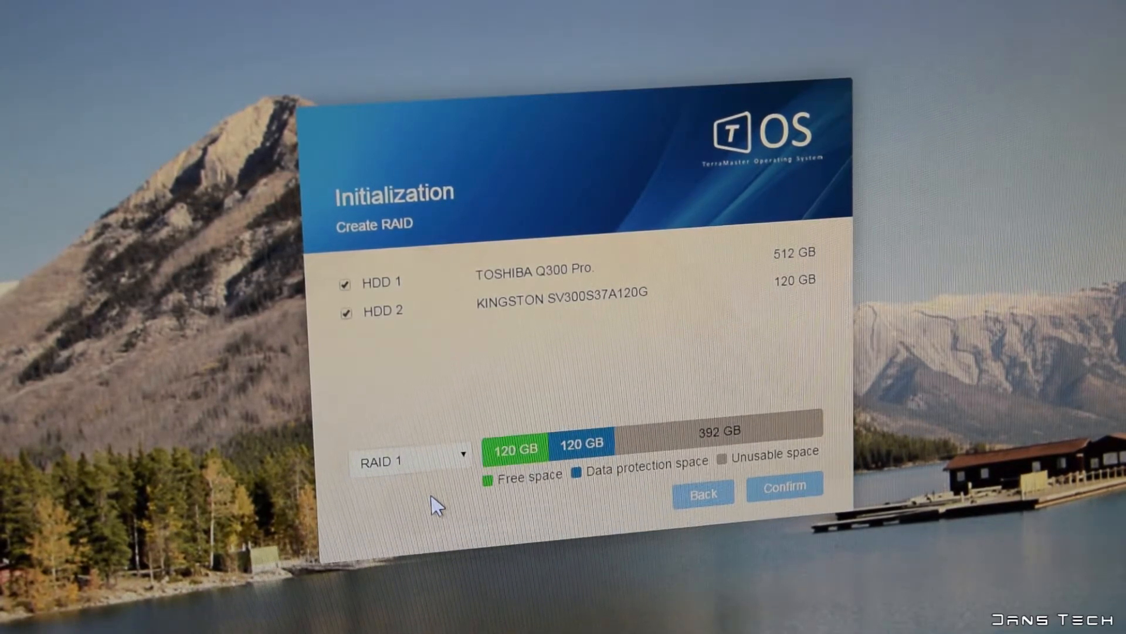
{"action": "mouse_move", "coordinate": [431, 467]}
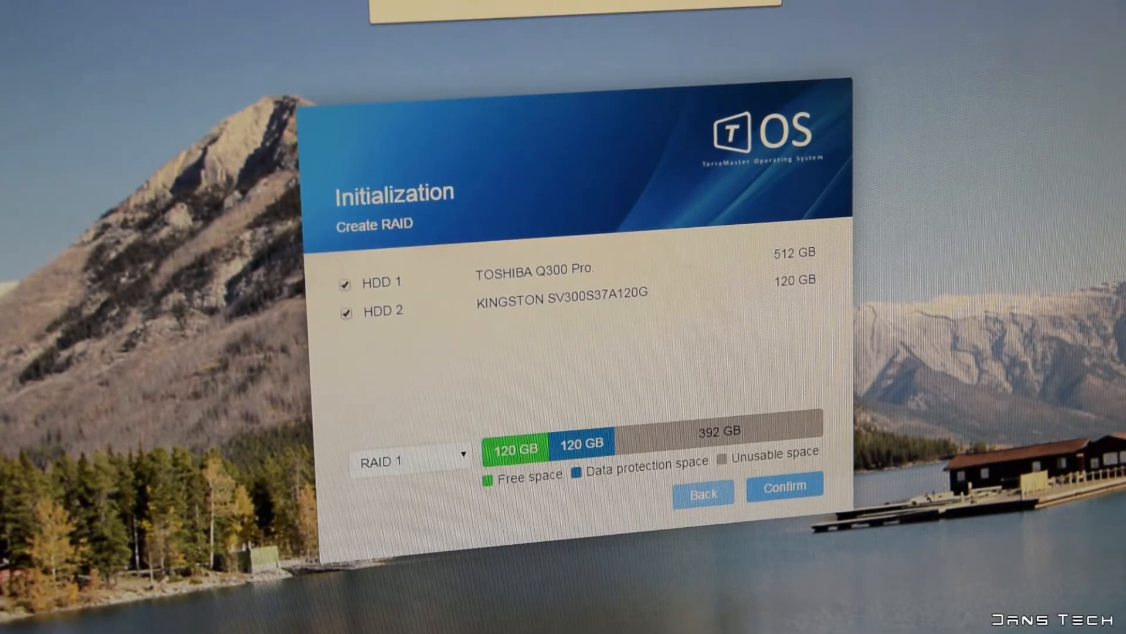
{"action": "left_click", "coordinate": [783, 487]}
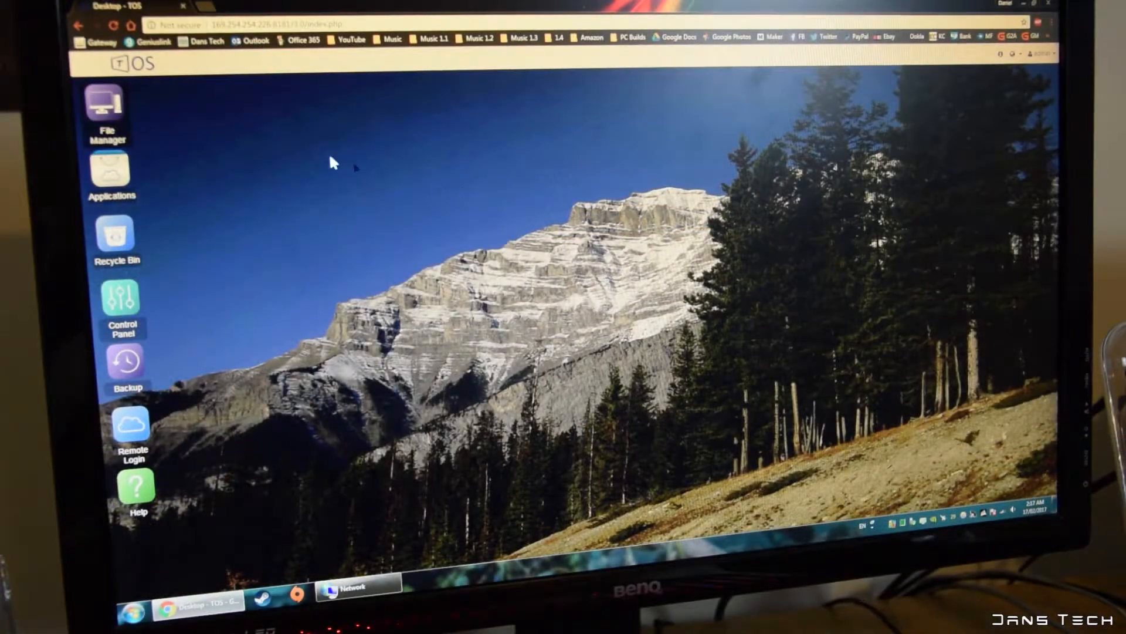
Browse the Mushkin SSD for an upload in File Manager, then cancel the file picker.
{"action": "left_click", "coordinate": [106, 108]}
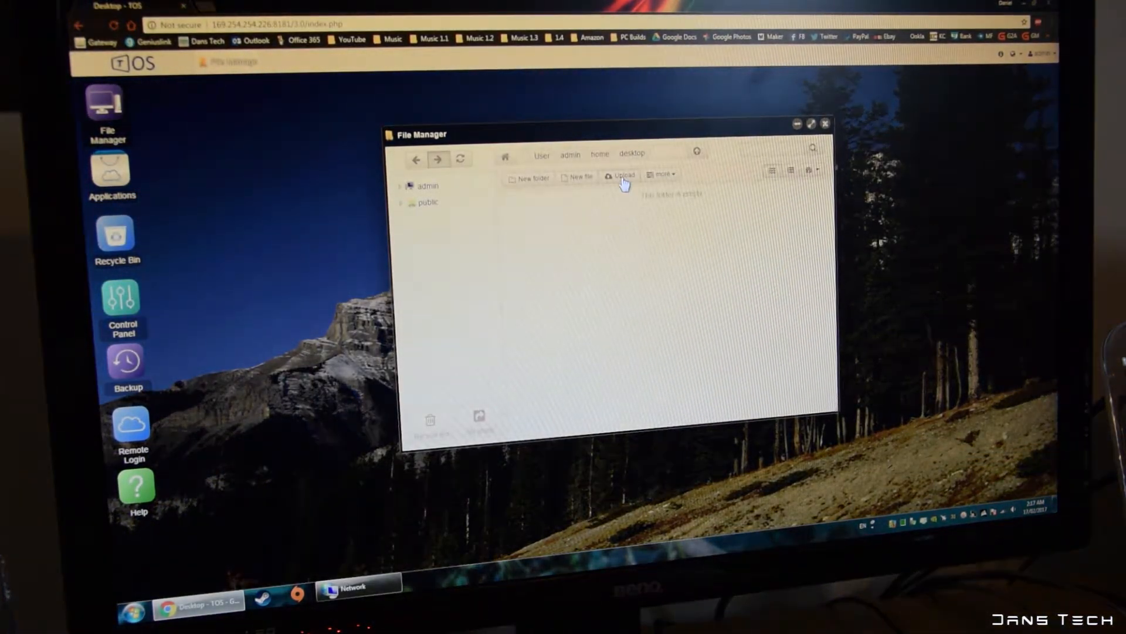
{"action": "left_click", "coordinate": [620, 175]}
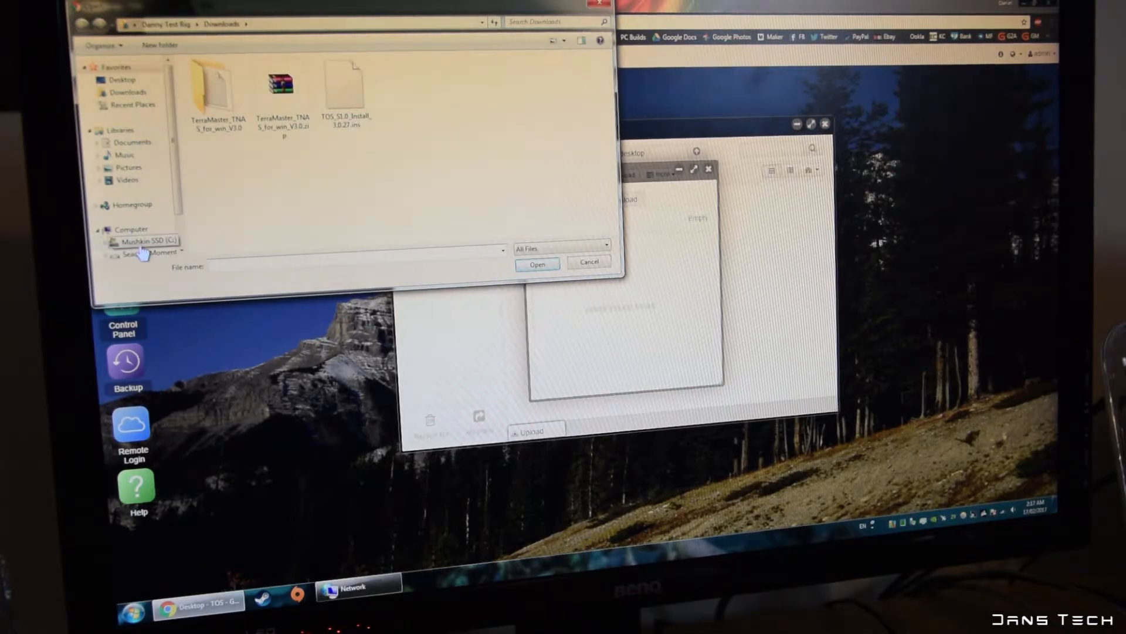
{"action": "left_click", "coordinate": [139, 236]}
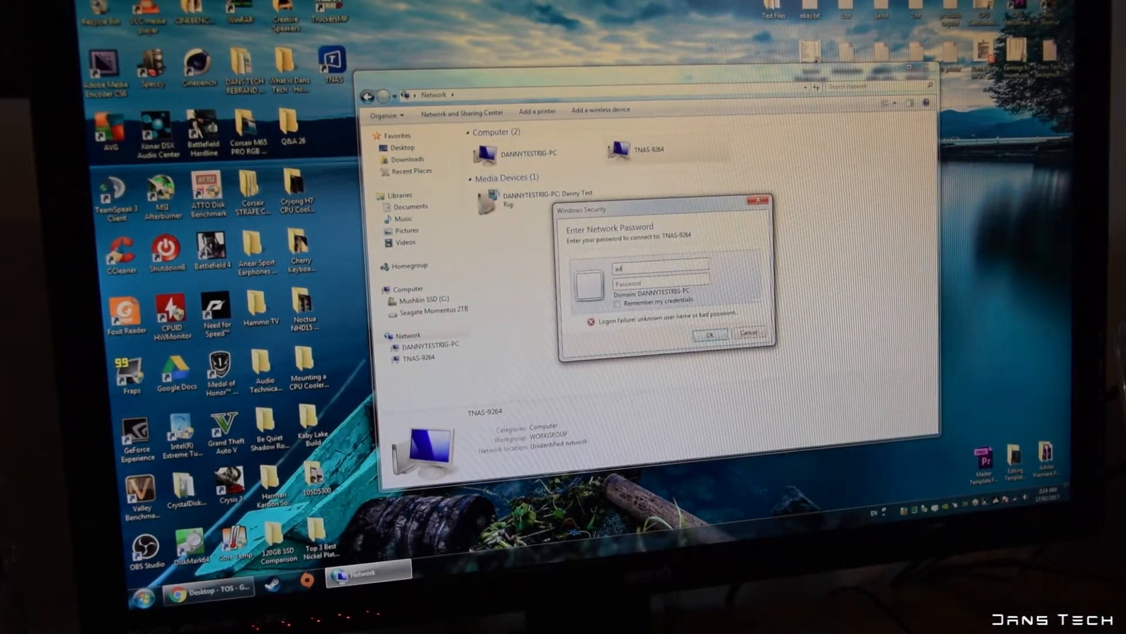
{"action": "left_click", "coordinate": [711, 335]}
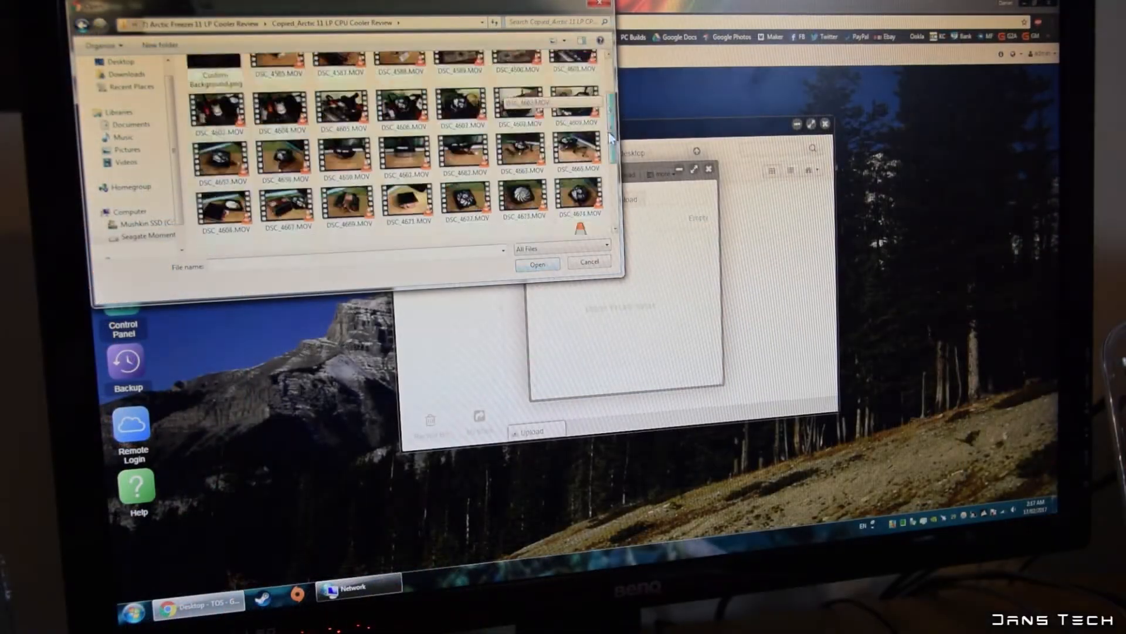
{"action": "left_click", "coordinate": [536, 263]}
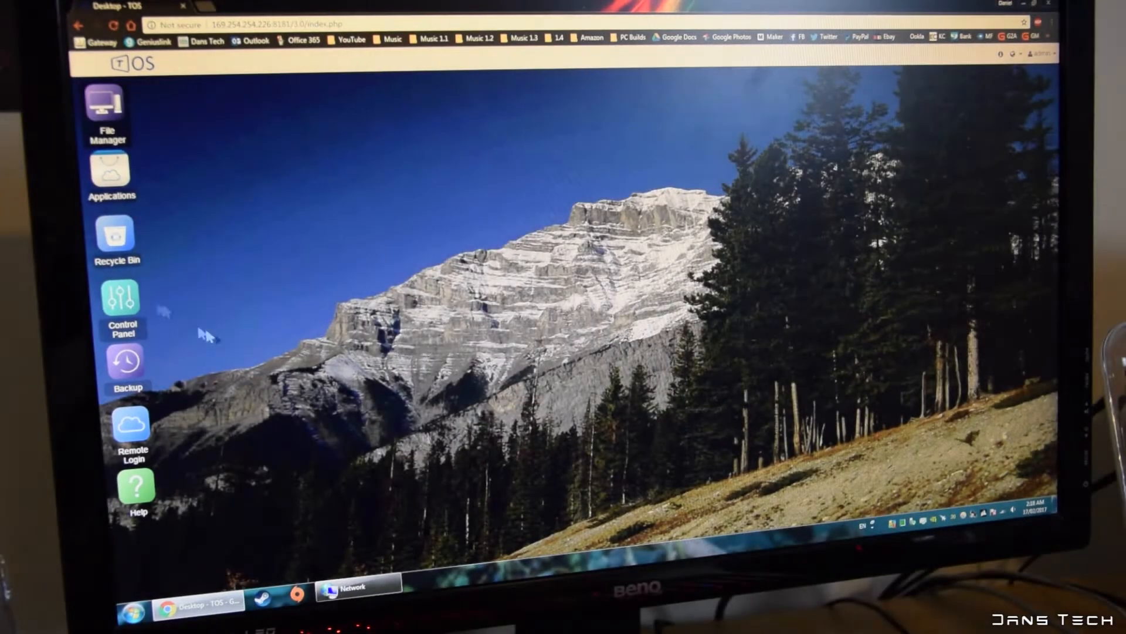
Save the smart fan mode, then review Hardware Information and System Logs.
{"action": "left_click", "coordinate": [122, 297]}
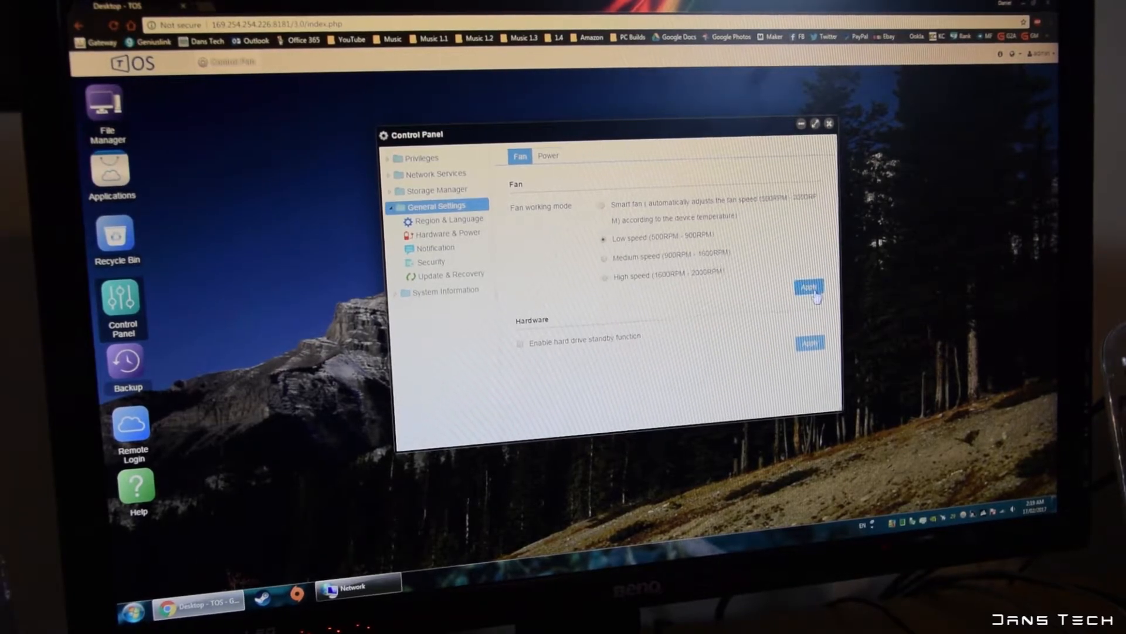
{"action": "left_click", "coordinate": [809, 287]}
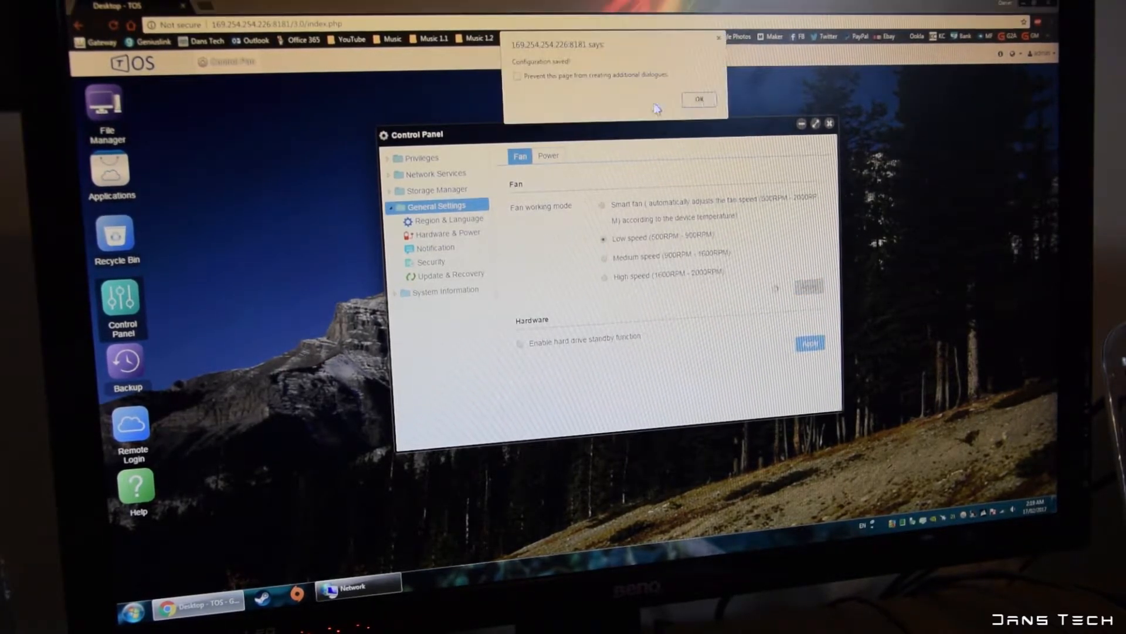
{"action": "left_click", "coordinate": [444, 289]}
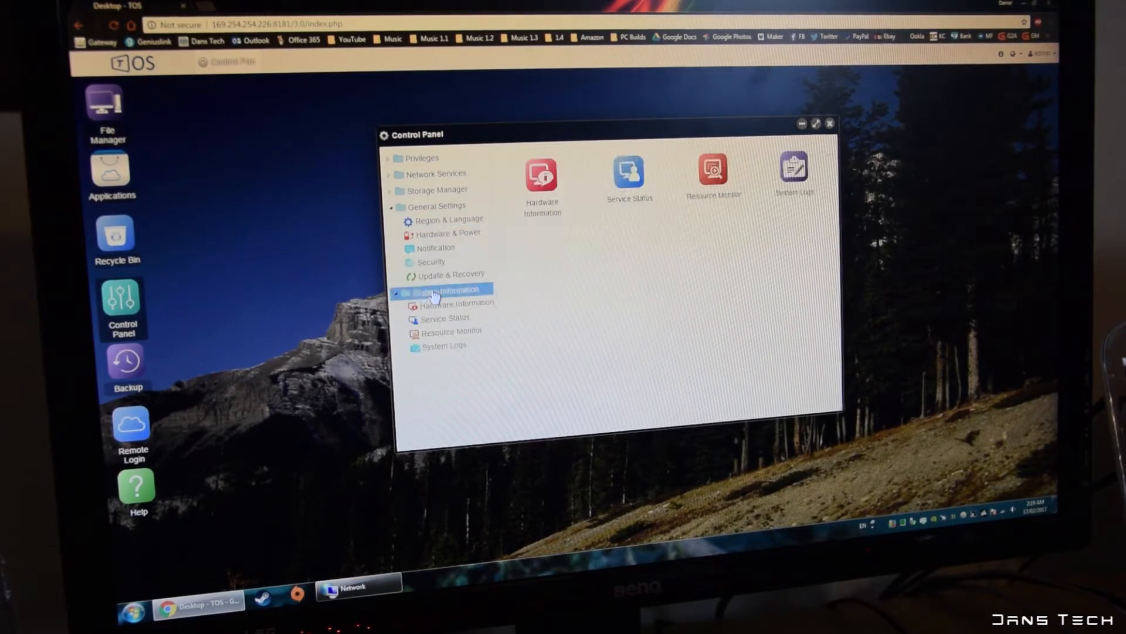
{"action": "left_click", "coordinate": [458, 303]}
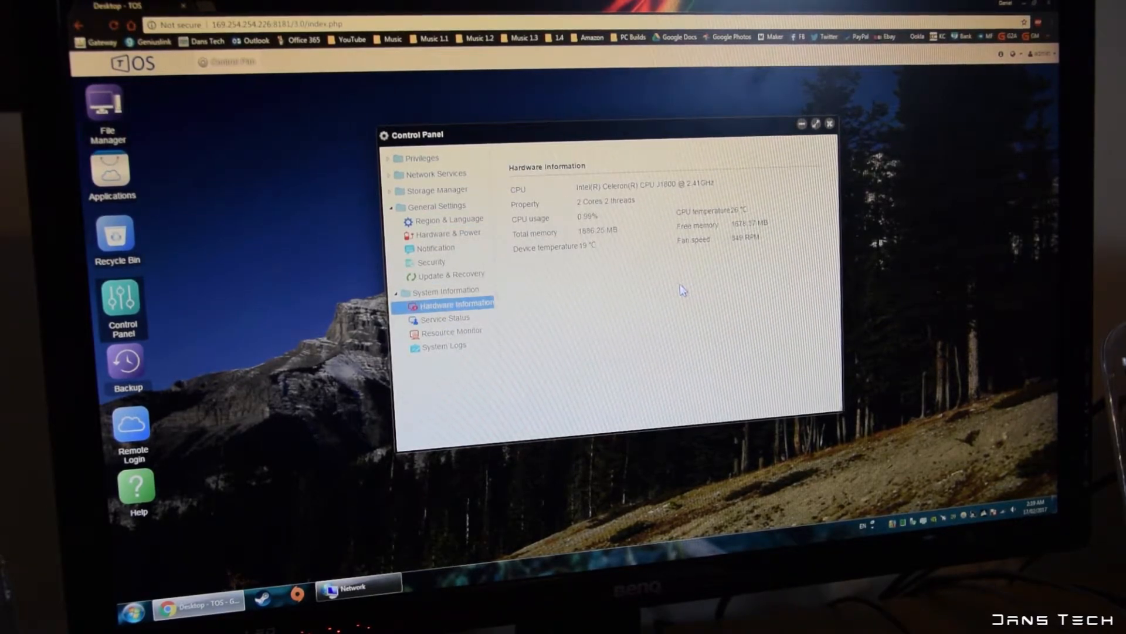
{"action": "left_click", "coordinate": [445, 345]}
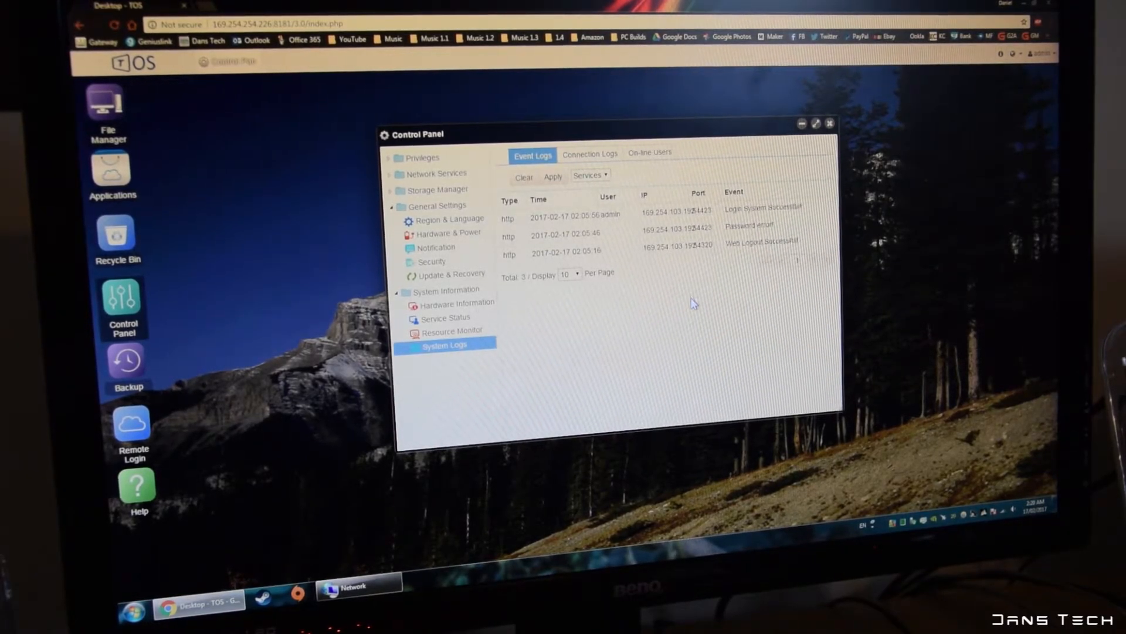
{"action": "left_click", "coordinate": [449, 233]}
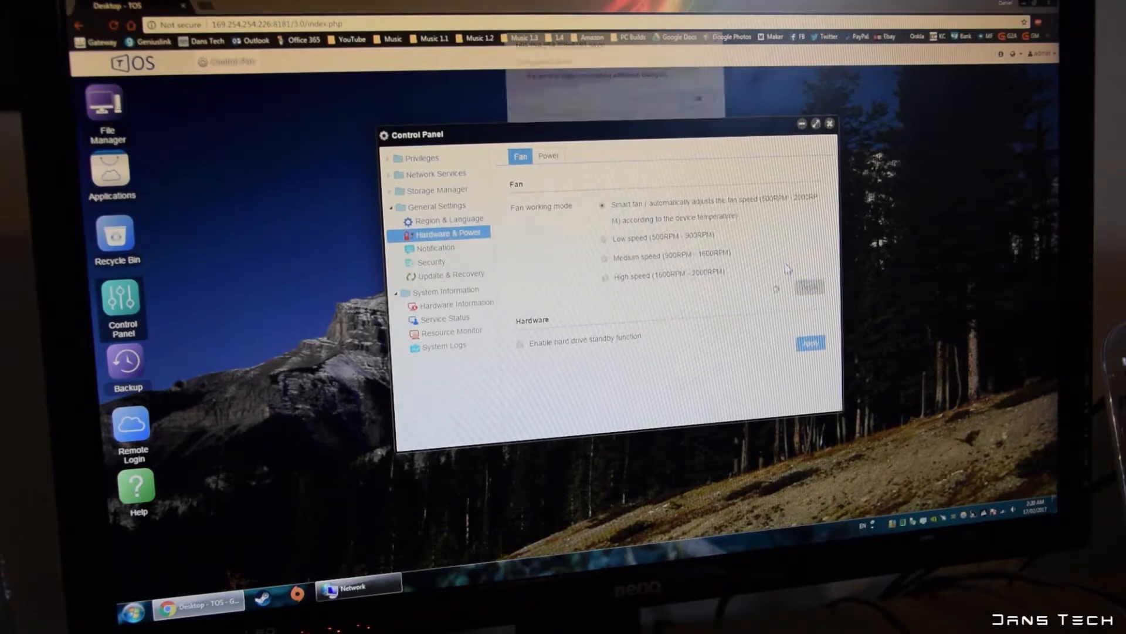
{"action": "left_click", "coordinate": [438, 189]}
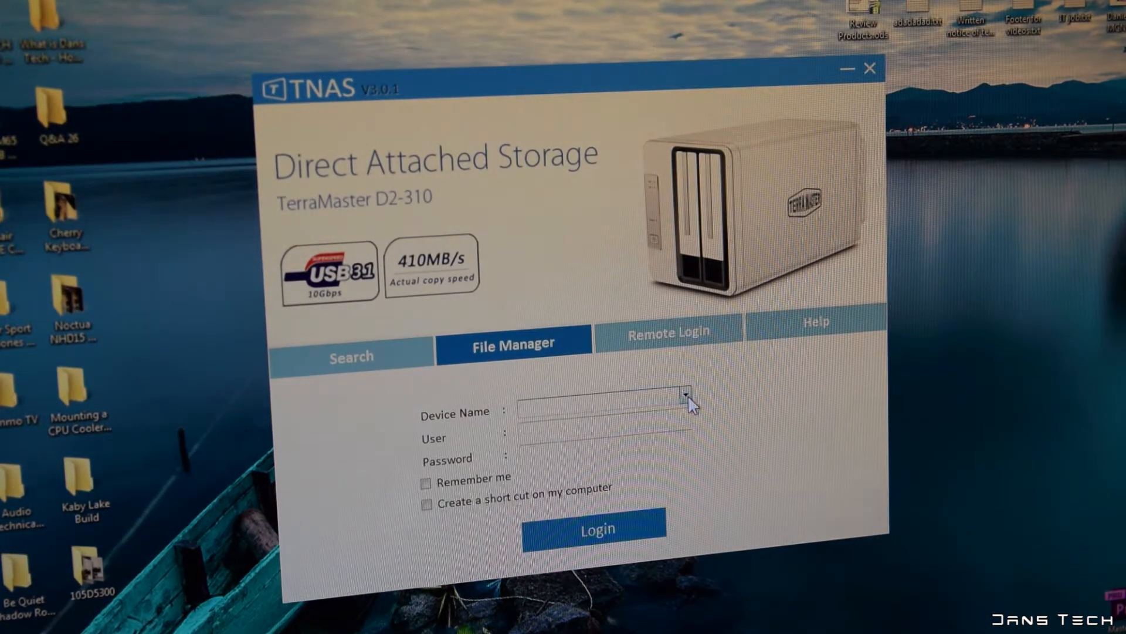
Search the network in TNAS and select the TNAS-9264 (LAN1) server.
{"action": "left_click", "coordinate": [351, 356]}
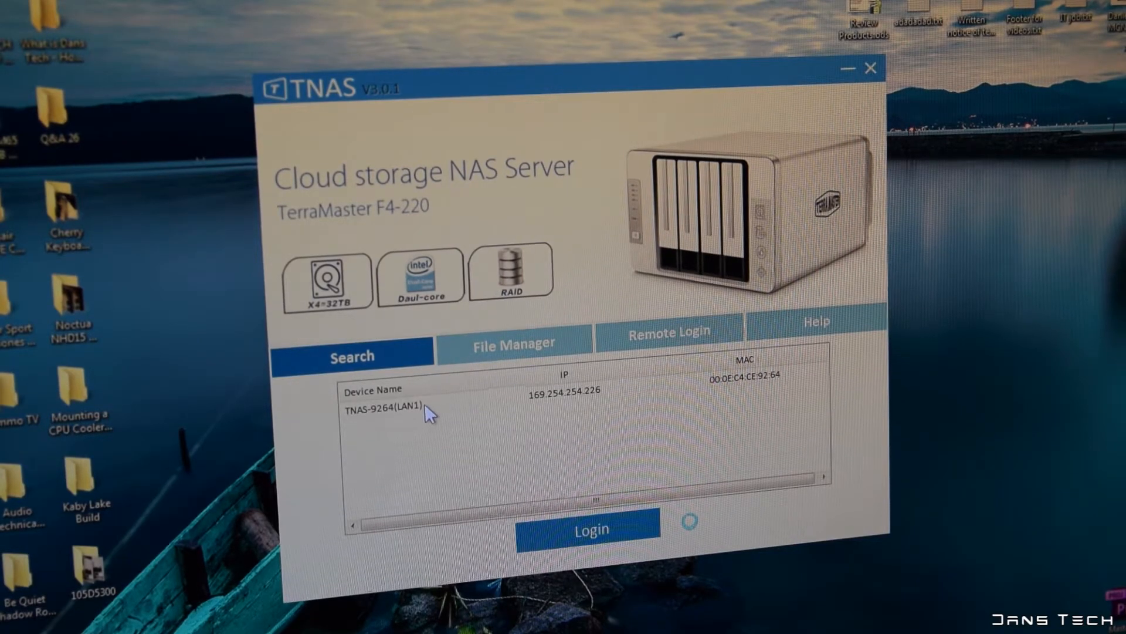
{"action": "left_click", "coordinate": [402, 405]}
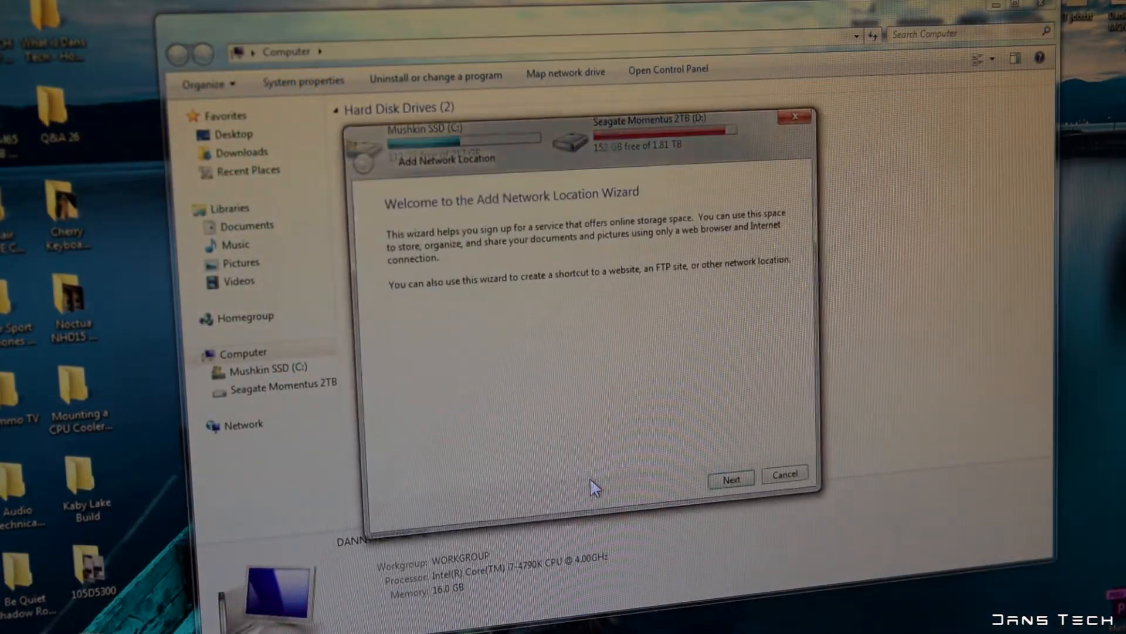
Add \\TNAS-9264\admin as a network location, keeping the default name.
{"action": "left_click", "coordinate": [730, 479]}
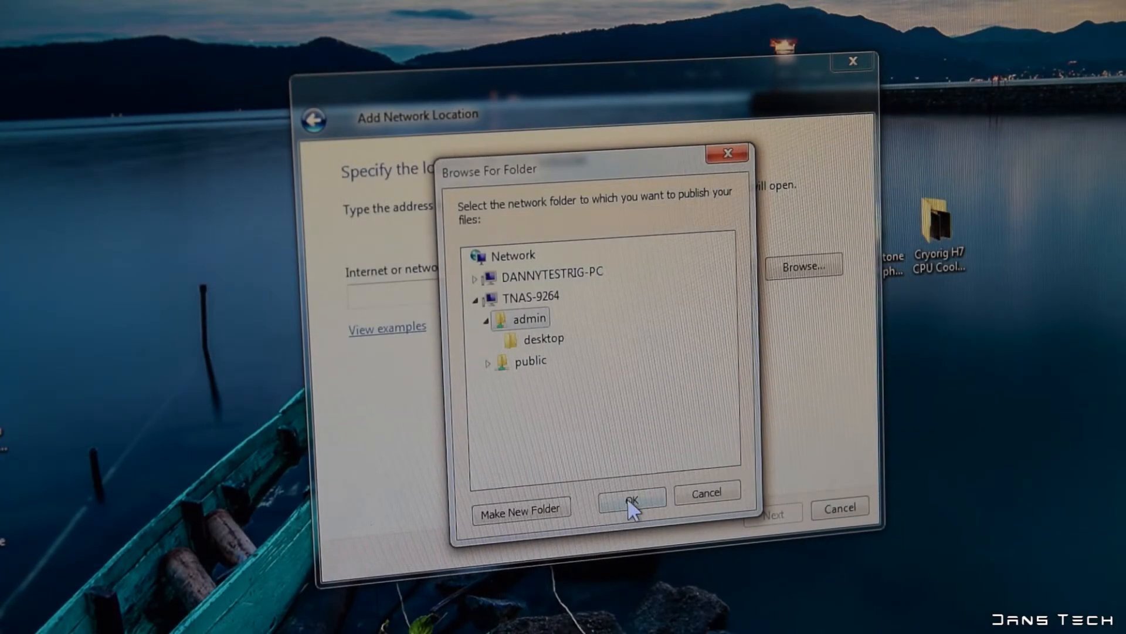
{"action": "left_click", "coordinate": [630, 496]}
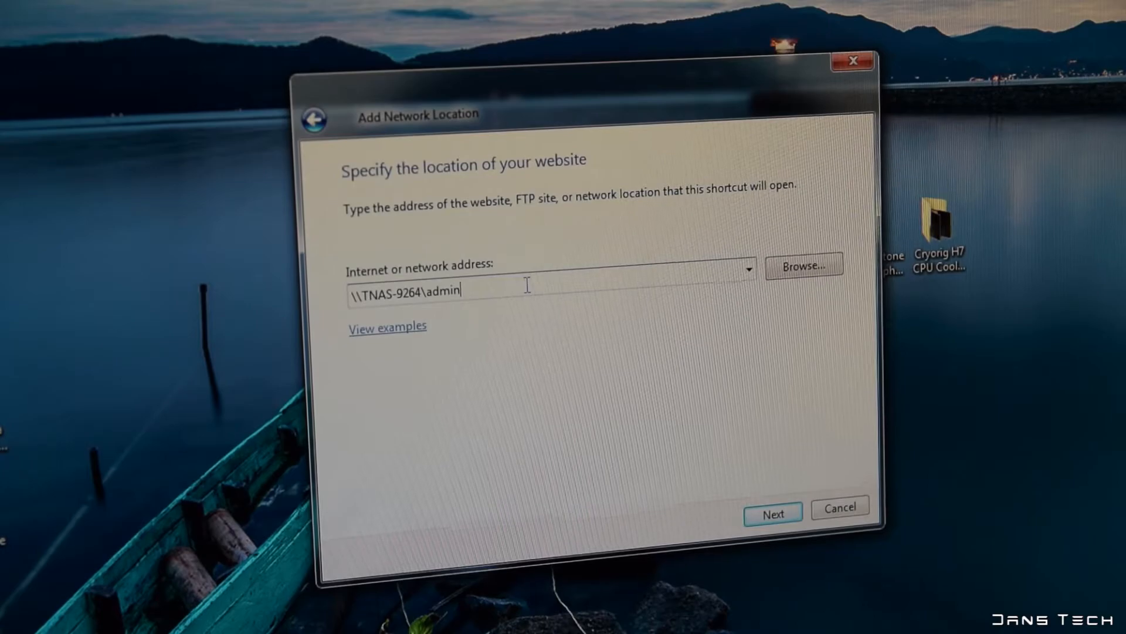
{"action": "type", "text": "\\\\TNAS-9264\\admin"}
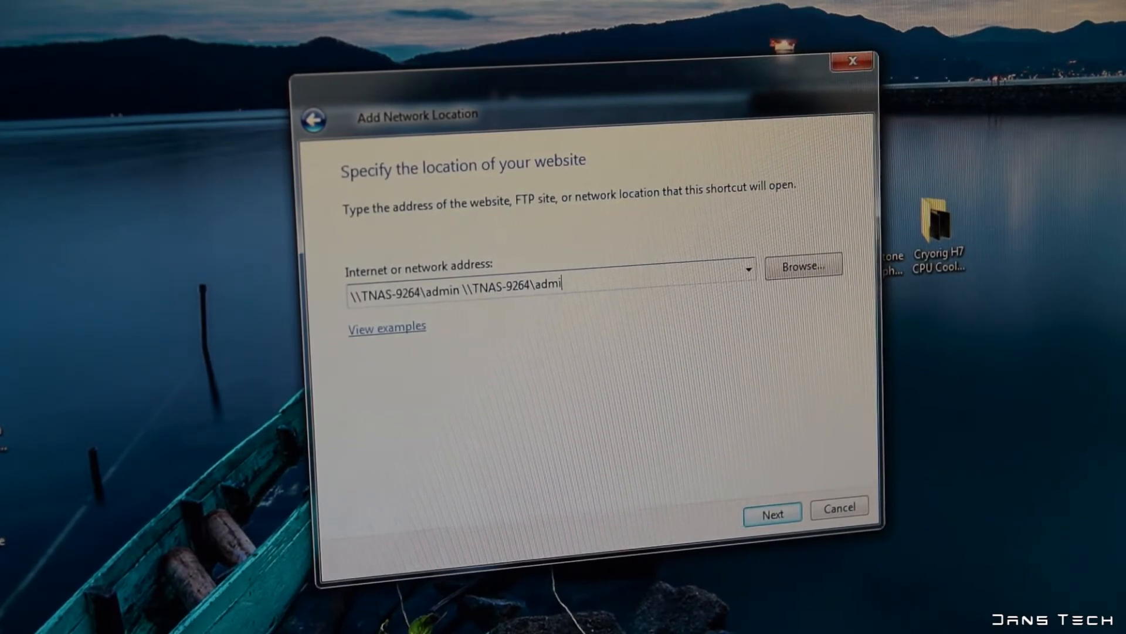
{"action": "left_click", "coordinate": [772, 514]}
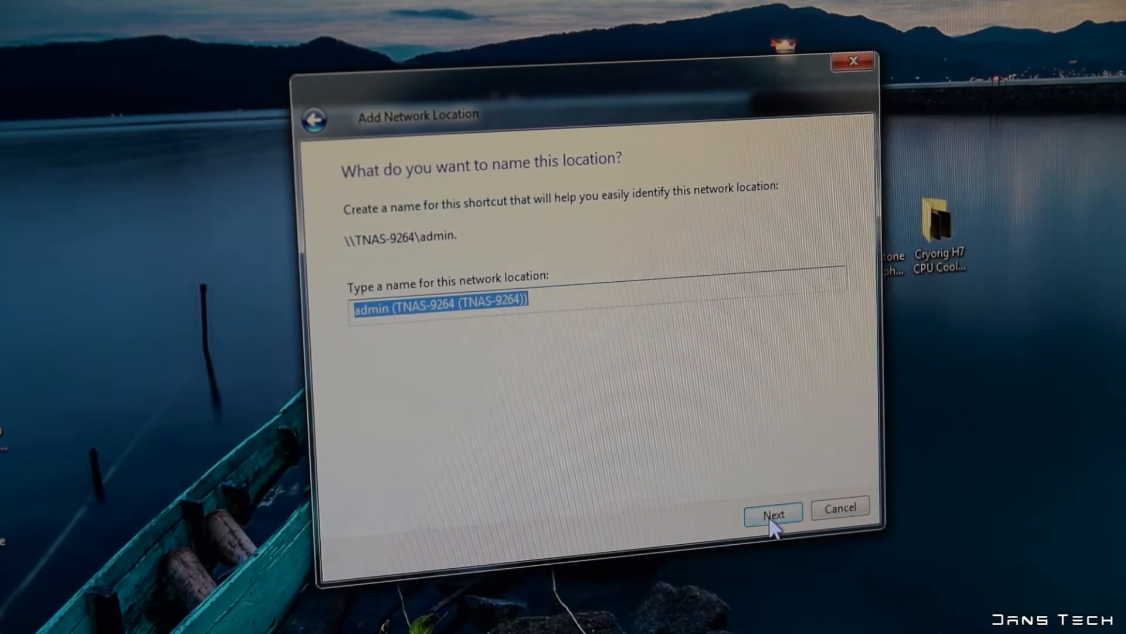
{"action": "left_click", "coordinate": [773, 512]}
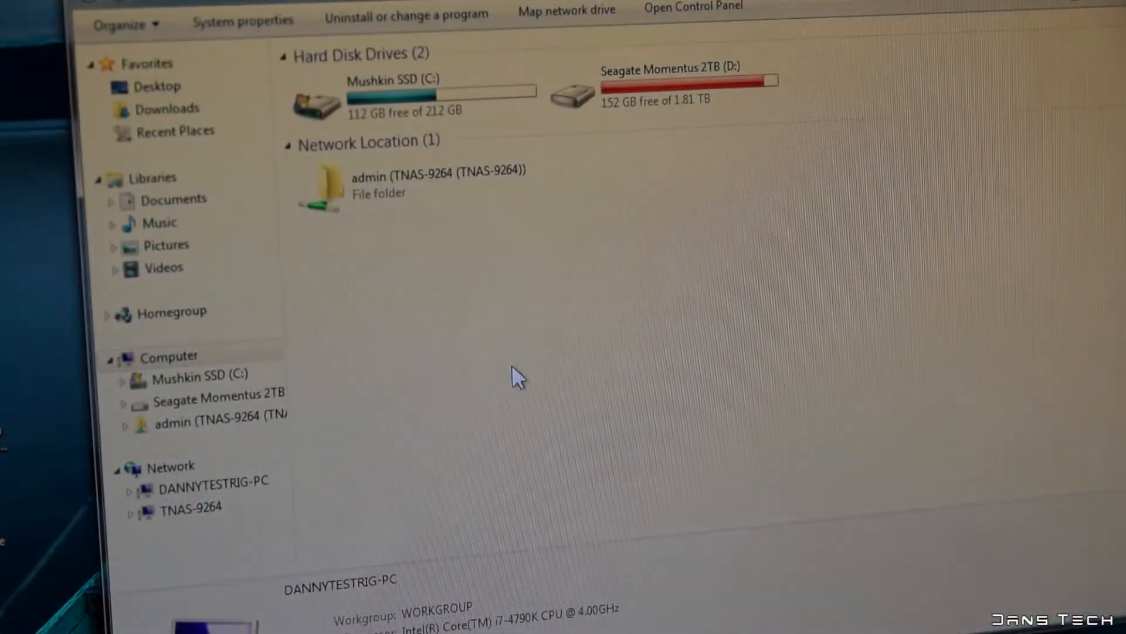